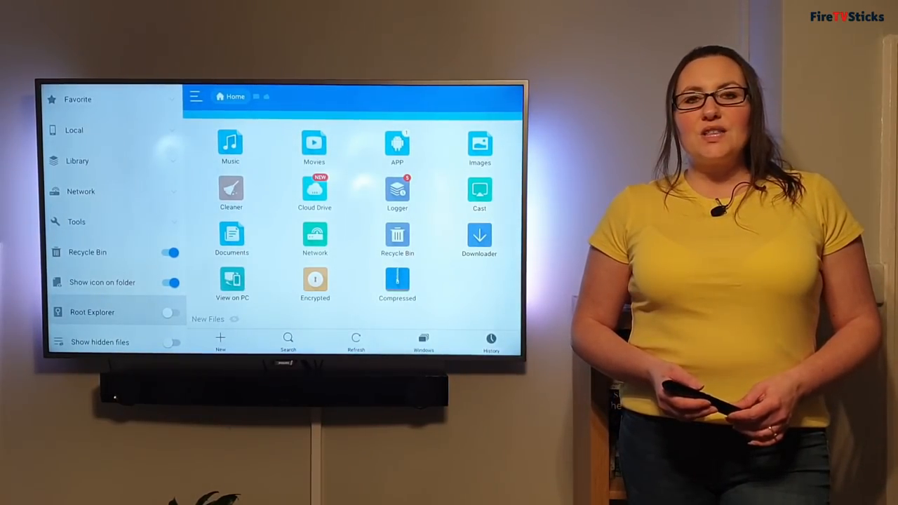
pyautogui.click(230, 145)
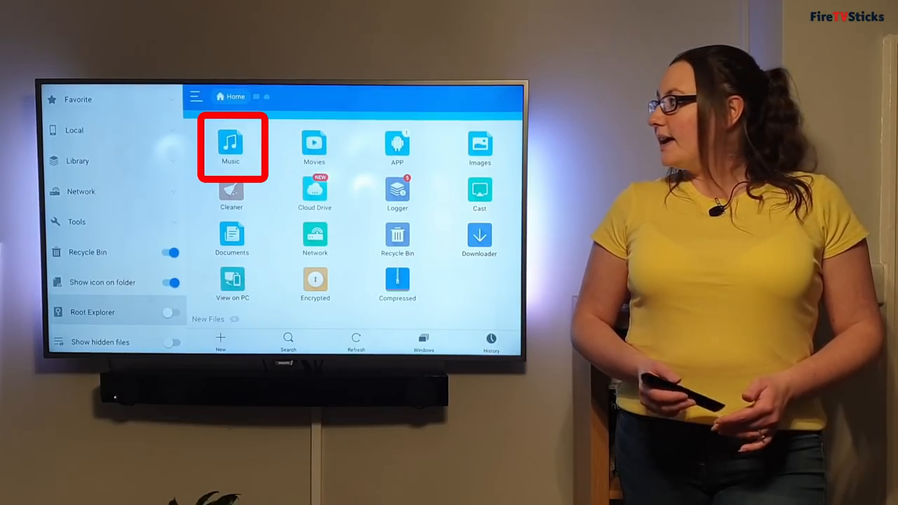